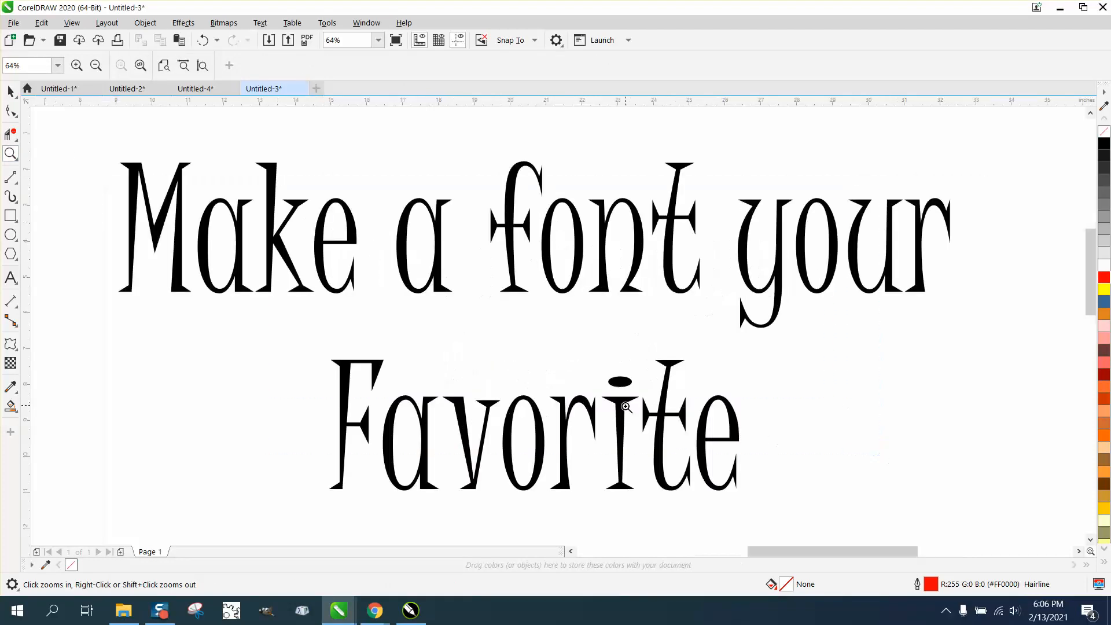
{"action": "mouse_move", "coordinate": [588, 354]}
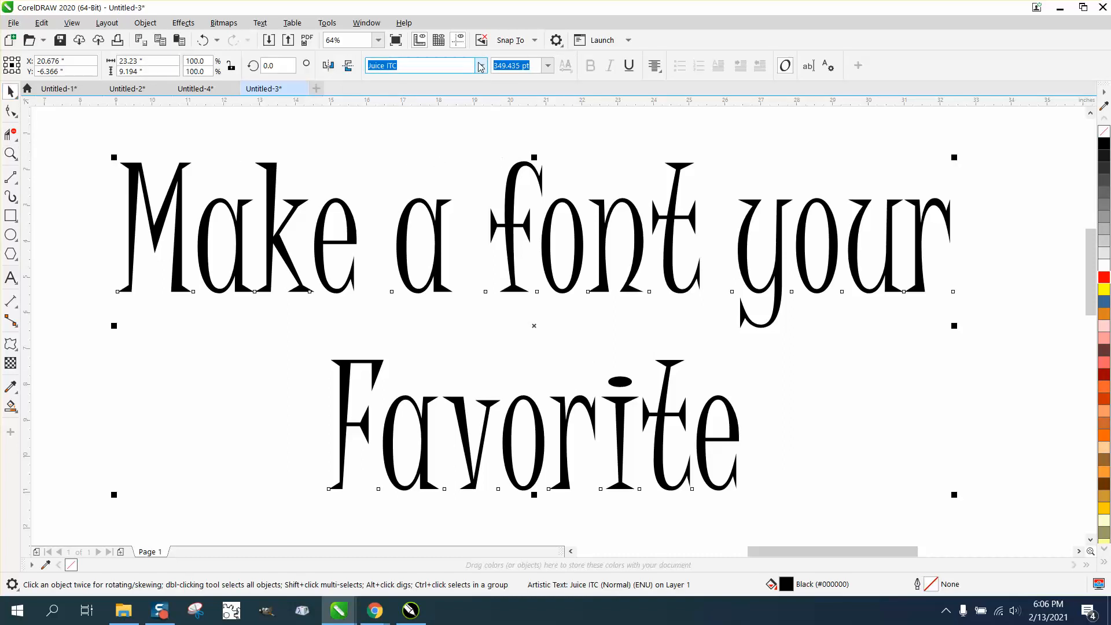
Step: Filter the font list to OpenType TrueType Favorites (Arial, Juice), keeping Juice ITC
{"action": "left_click", "coordinate": [481, 65]}
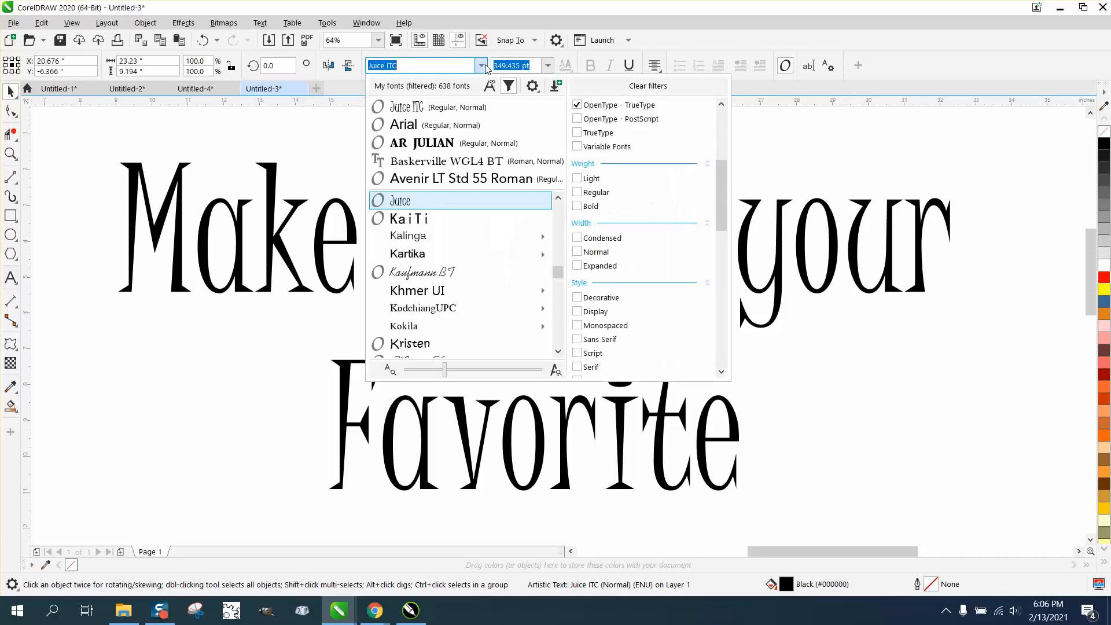
{"action": "left_click", "coordinate": [508, 86]}
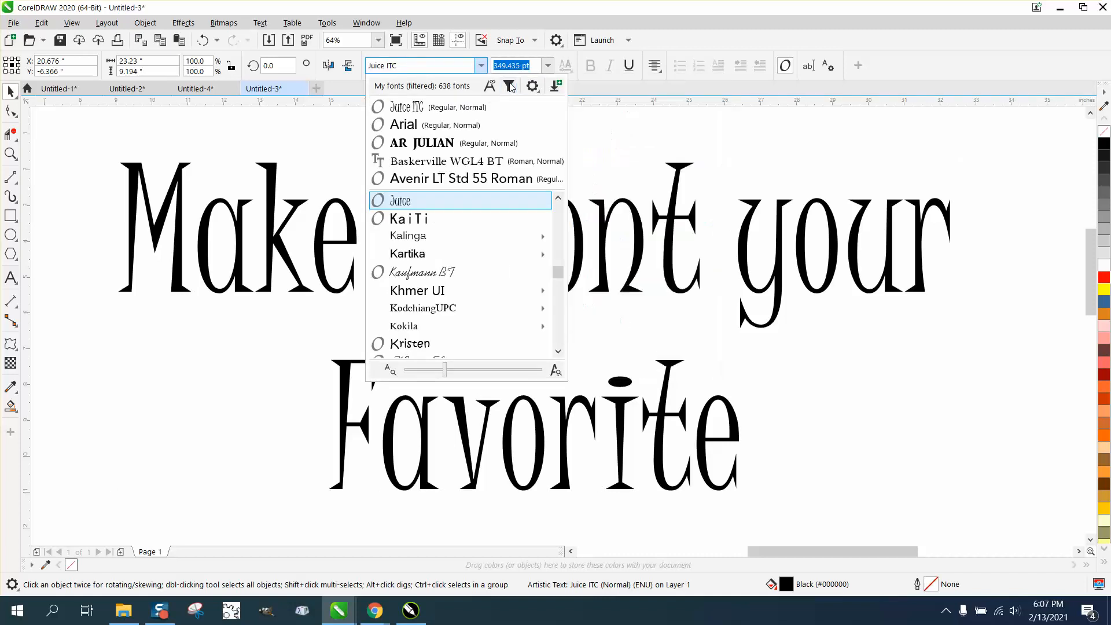
{"action": "left_click", "coordinate": [509, 86]}
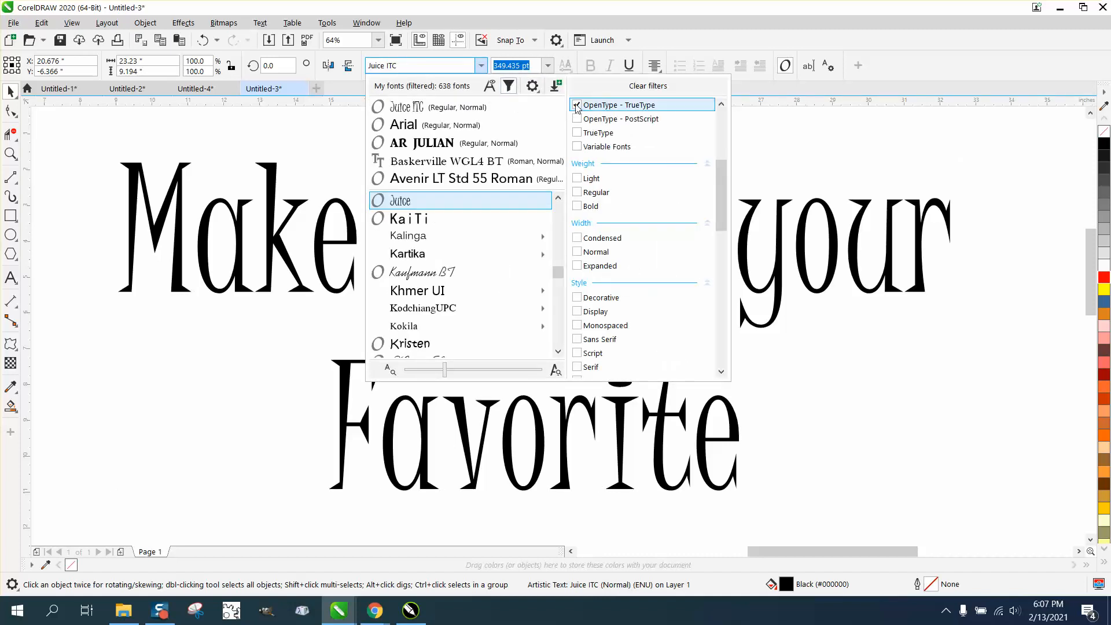
{"action": "left_click", "coordinate": [577, 104]}
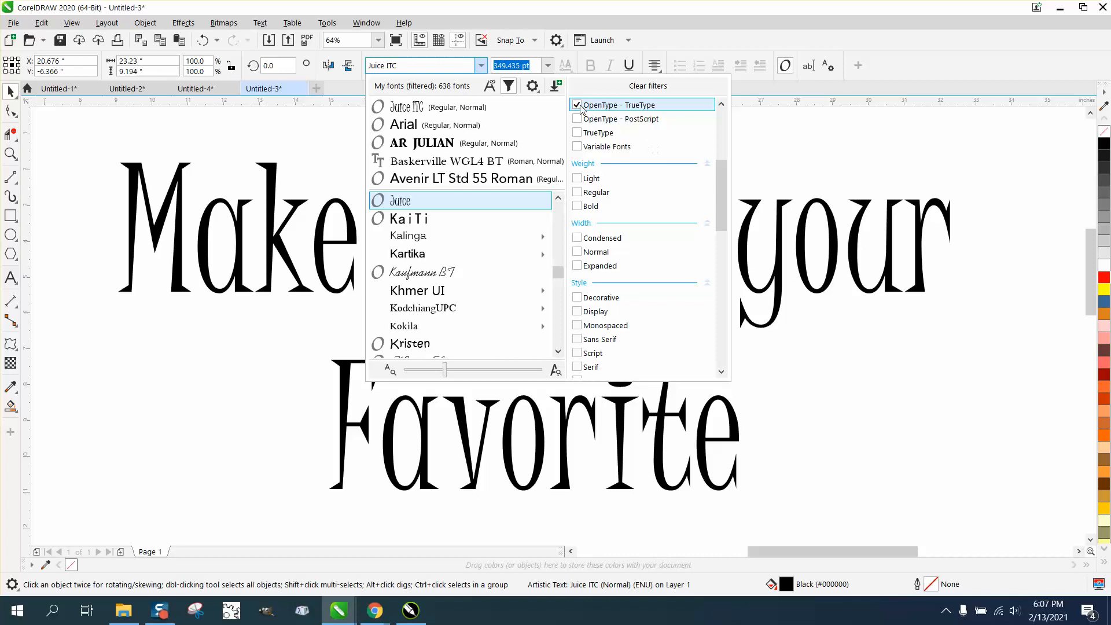
{"action": "mouse_move", "coordinate": [724, 111]}
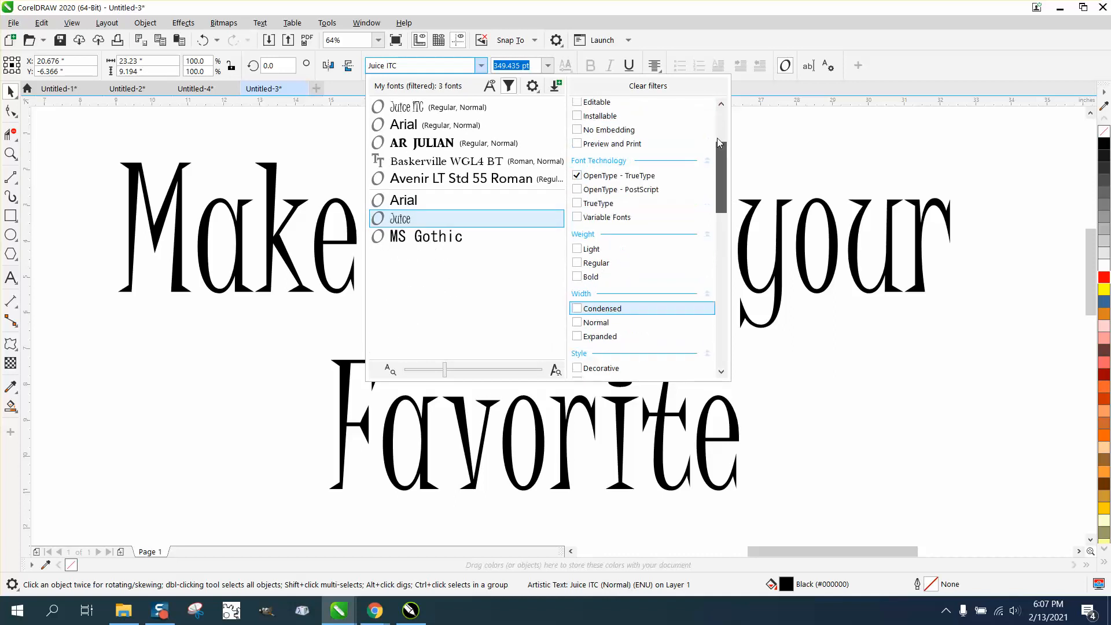
{"action": "scroll", "scroll_direction": "up", "scroll_amount": 3}
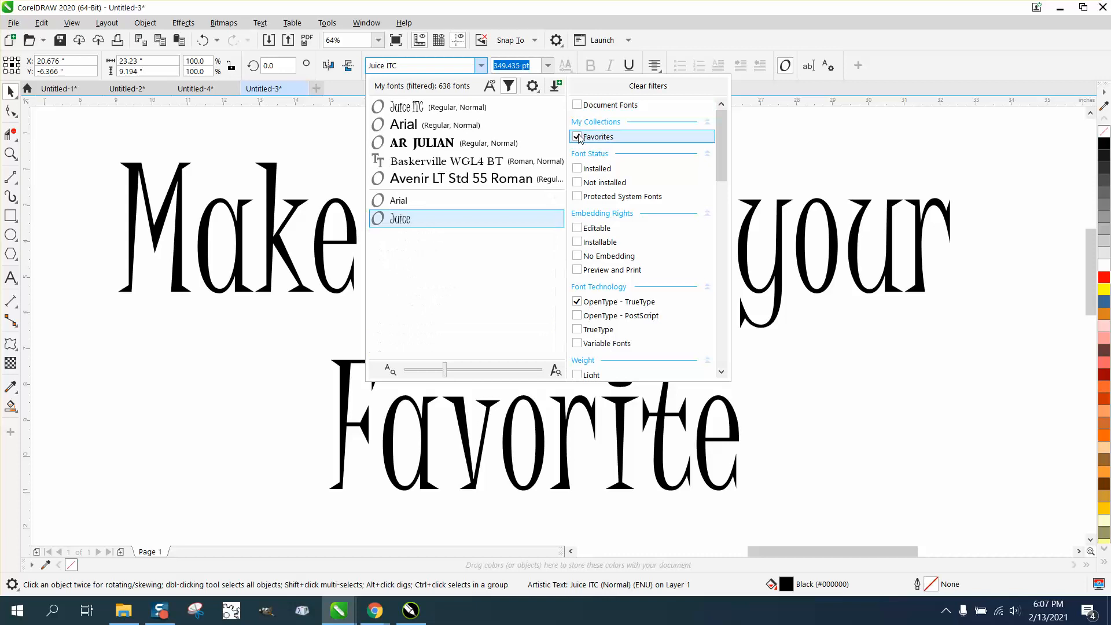
{"action": "left_click", "coordinate": [577, 137]}
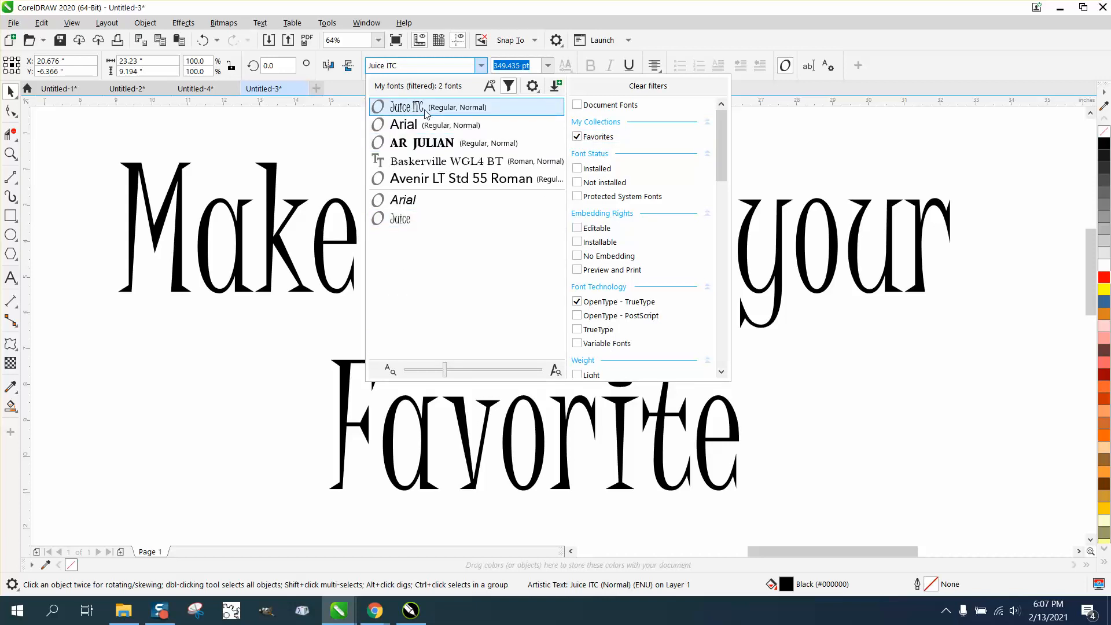
{"action": "left_click", "coordinate": [405, 107]}
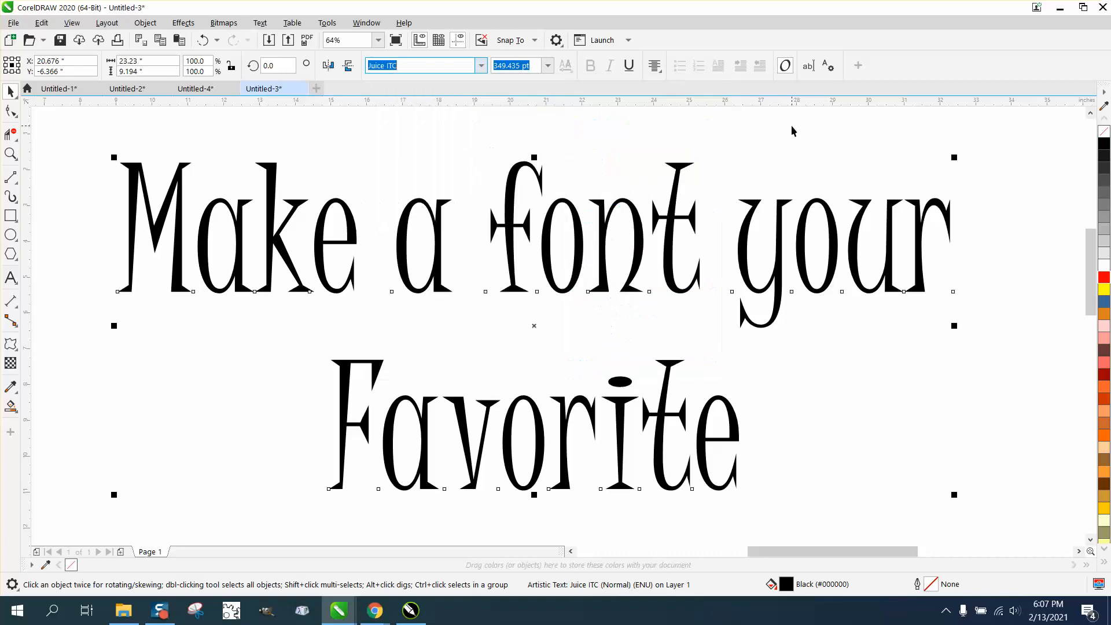
{"action": "mouse_move", "coordinate": [631, 121]}
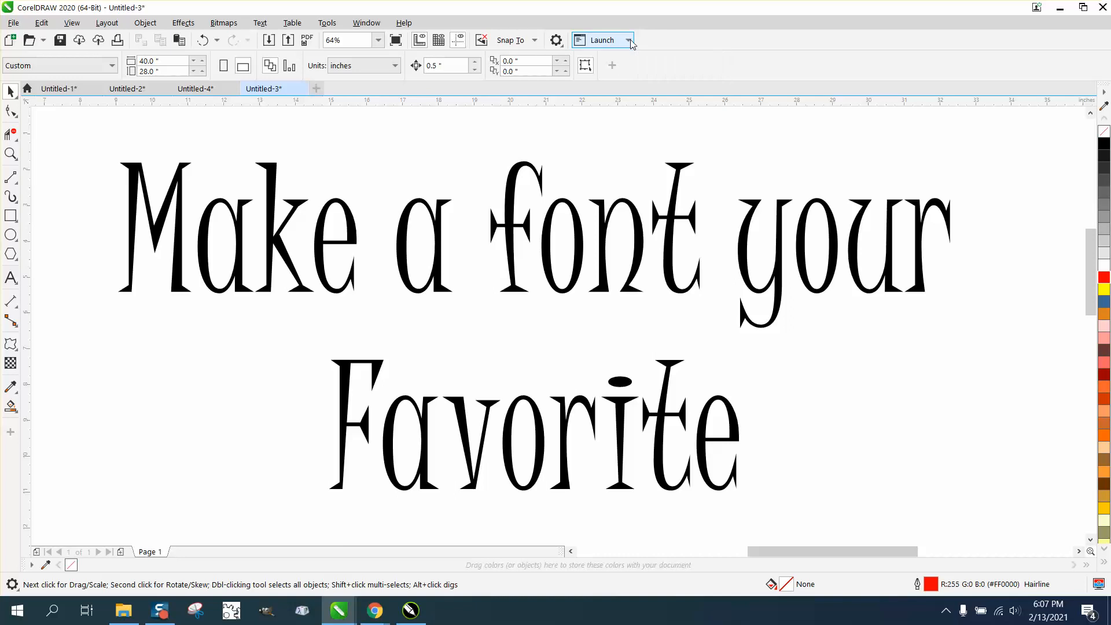
Step: In Corel Font Manager, add Schadow BT to the Favorites collection
{"action": "left_click", "coordinate": [626, 40]}
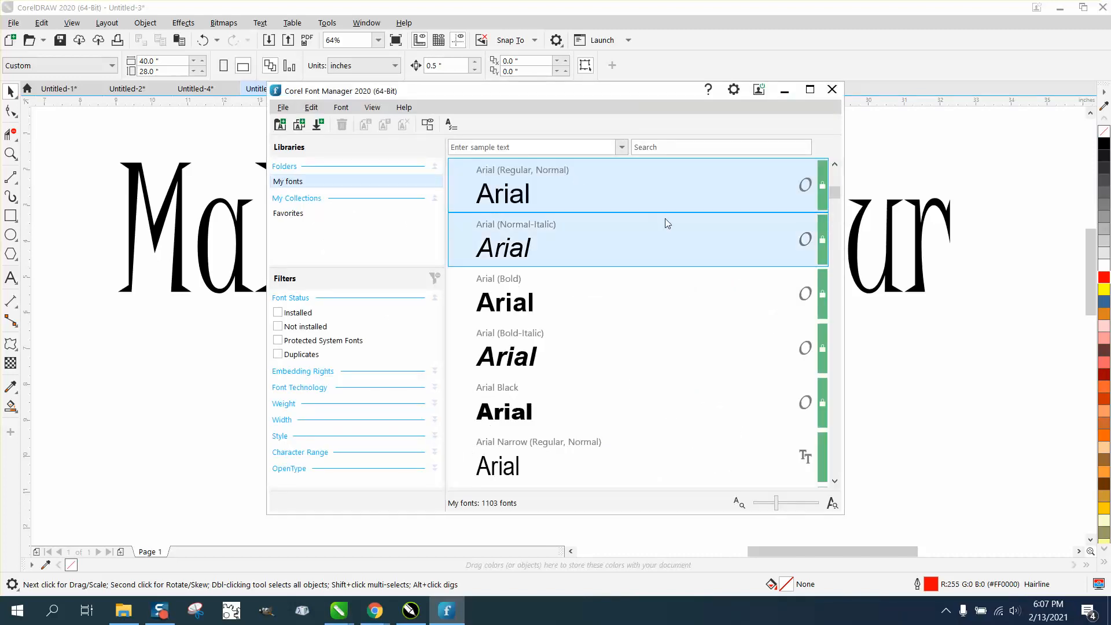
{"action": "scroll", "scroll_direction": "down", "scroll_amount": 3}
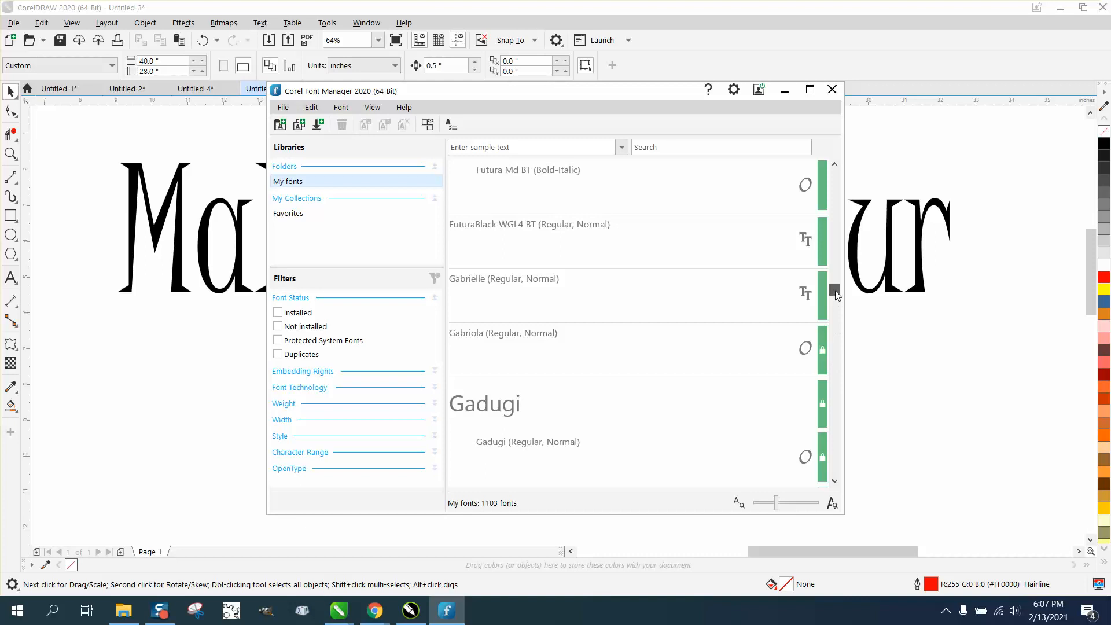
{"action": "scroll", "scroll_direction": "down", "scroll_amount": 3}
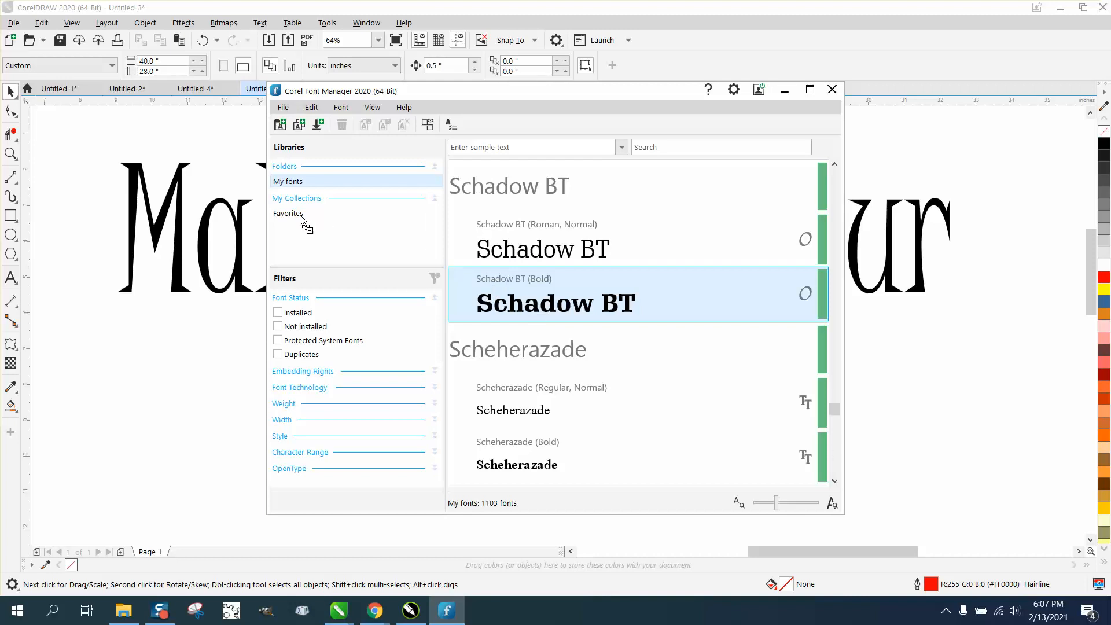
{"action": "left_click", "coordinate": [288, 214]}
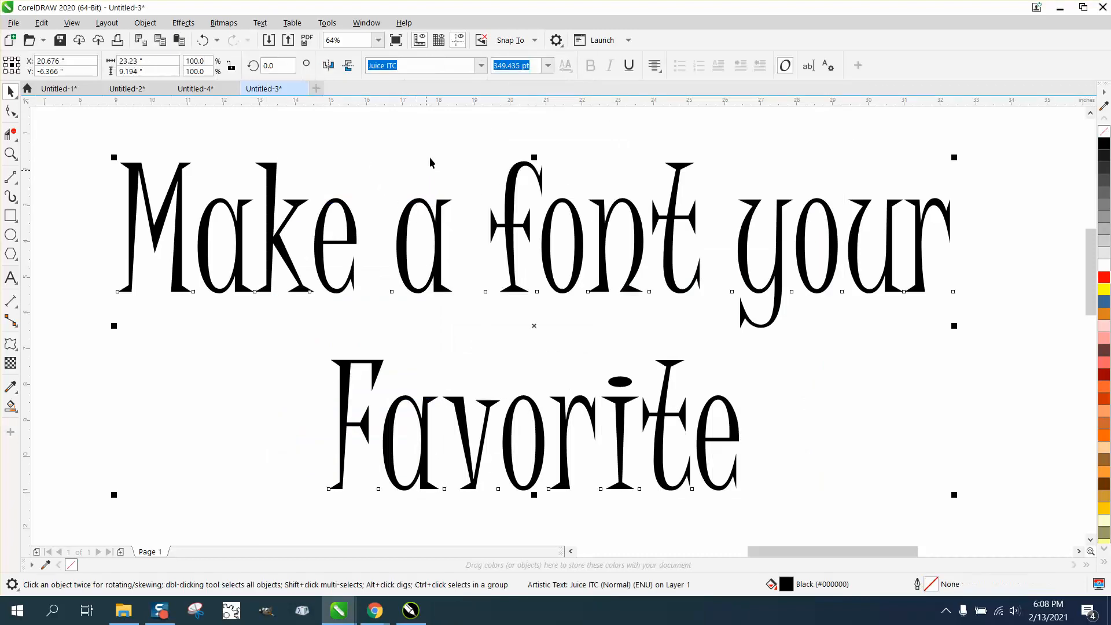
Step: Toggle the font list's Favorites filter off and back on, keeping Juice ITC
{"action": "left_click", "coordinate": [481, 65]}
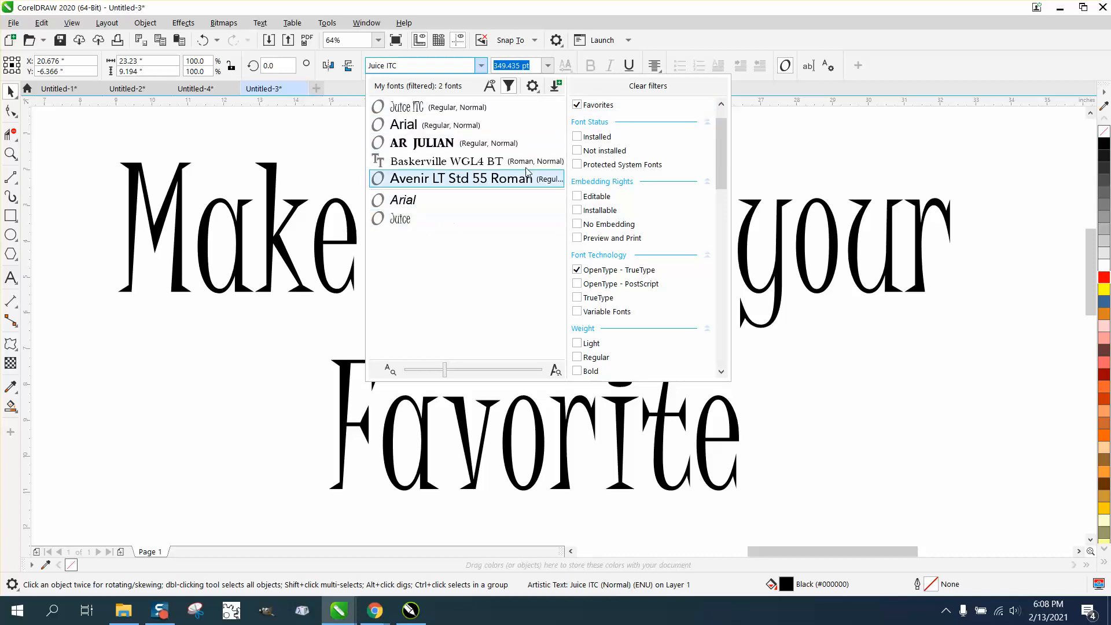
{"action": "left_click", "coordinate": [577, 105]}
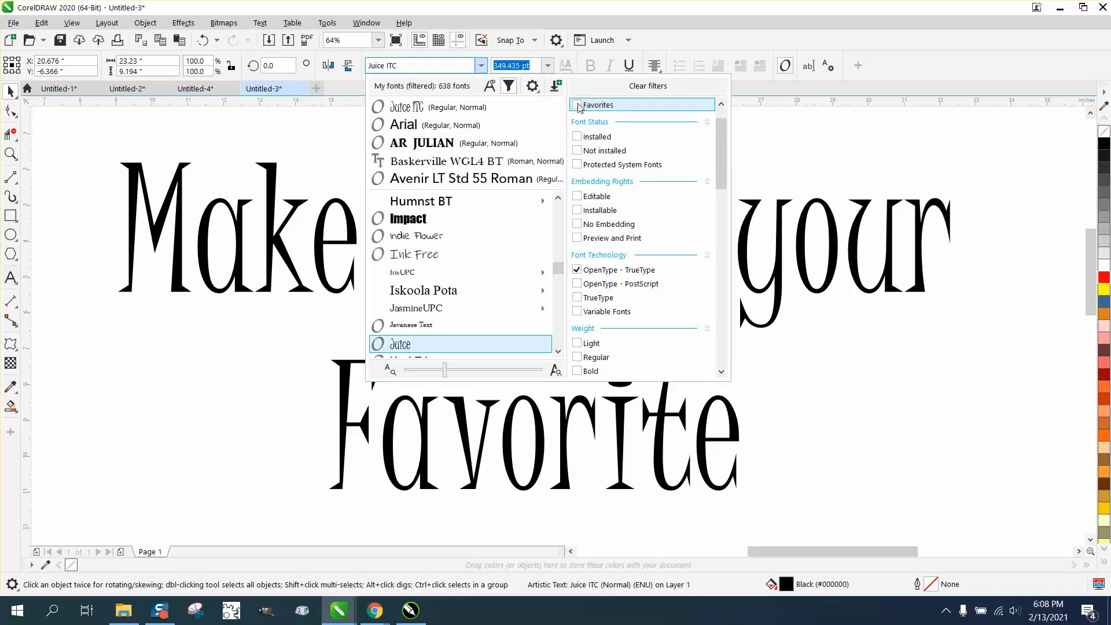
{"action": "left_click", "coordinate": [577, 105]}
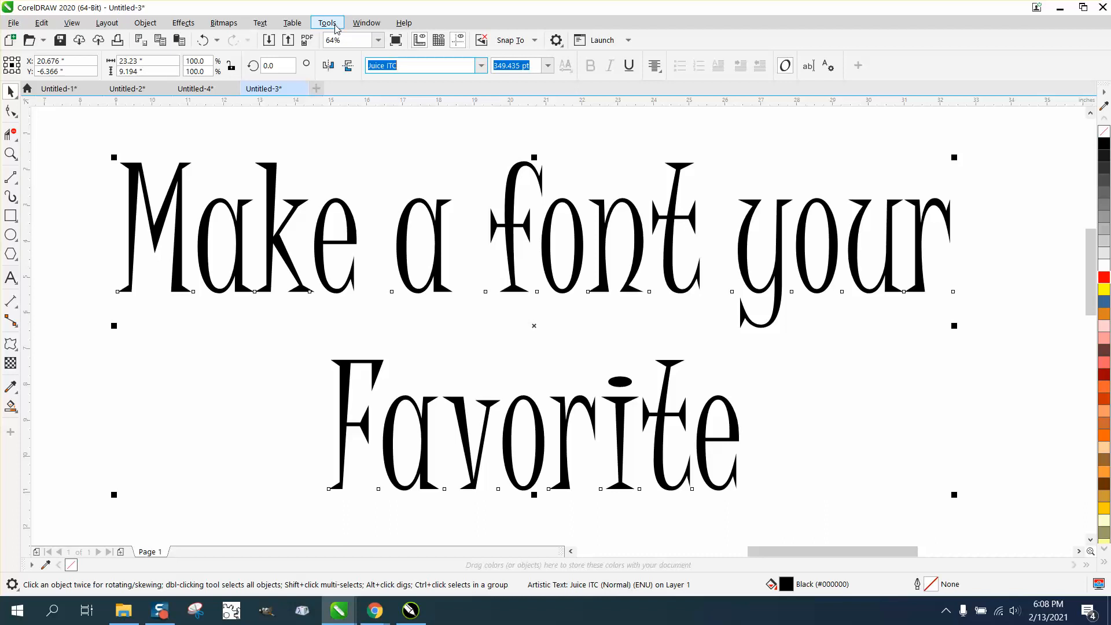
Step: Reopen the Favorites-filtered font list, now including Schadow BT
{"action": "left_click", "coordinate": [327, 22]}
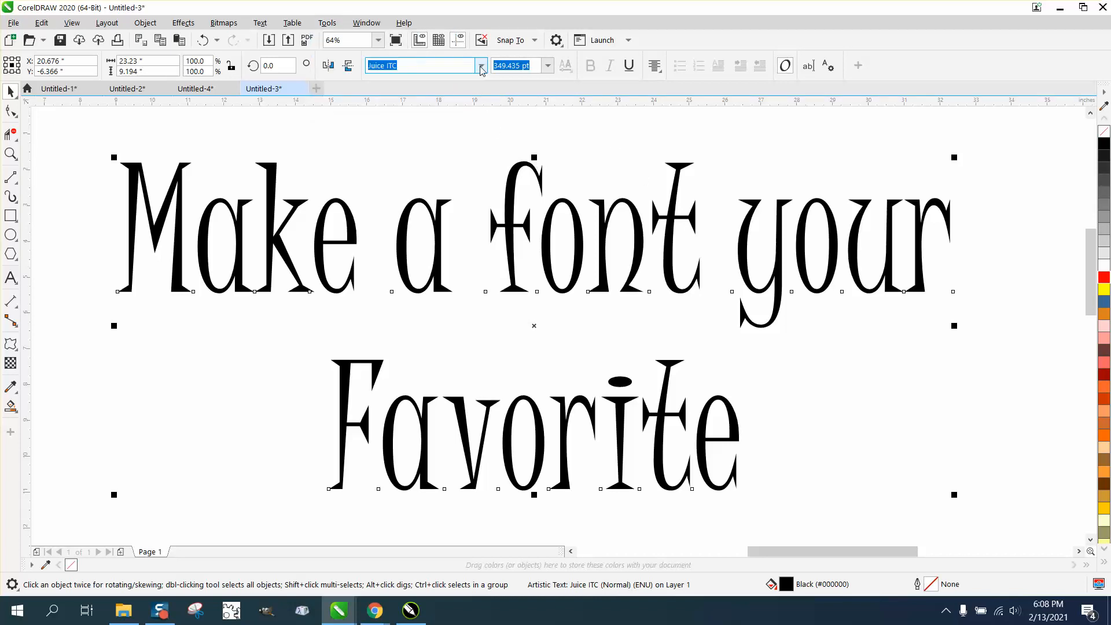
{"action": "left_click", "coordinate": [480, 66]}
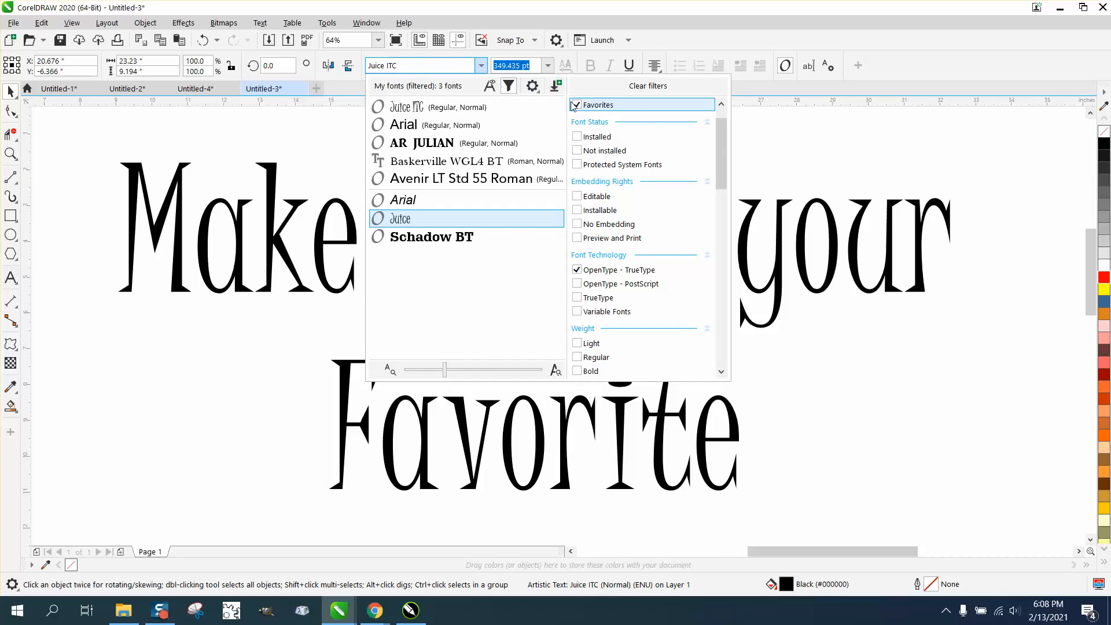
Step: Swap the Favorites filter for Symbol fonts and preview Botanical on the text
{"action": "left_click", "coordinate": [577, 104]}
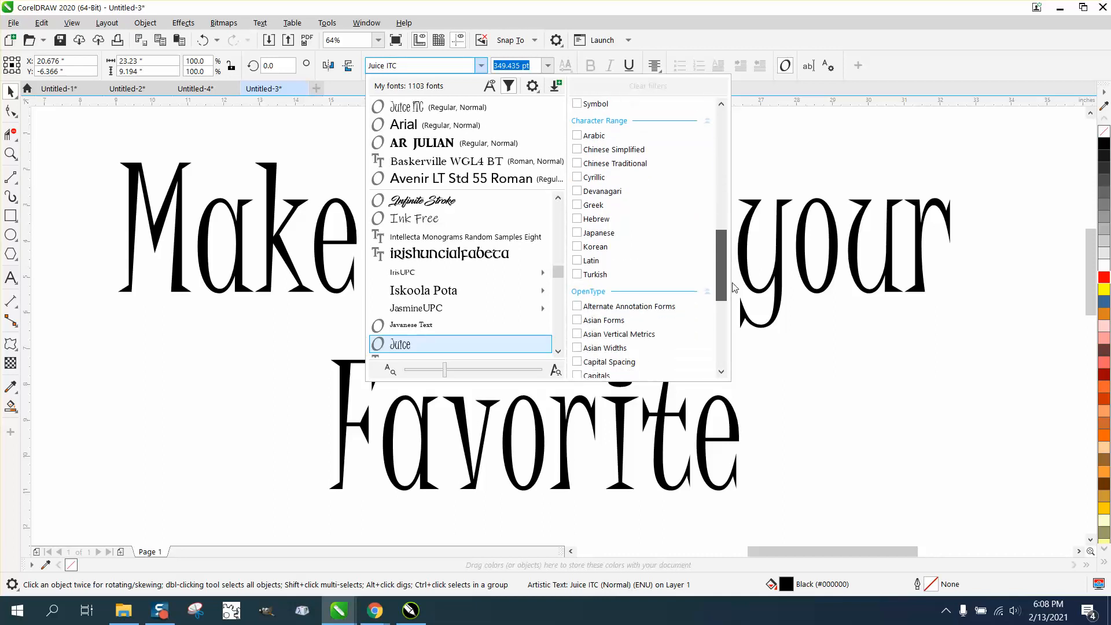
{"action": "scroll", "scroll_direction": "up", "scroll_amount": 3}
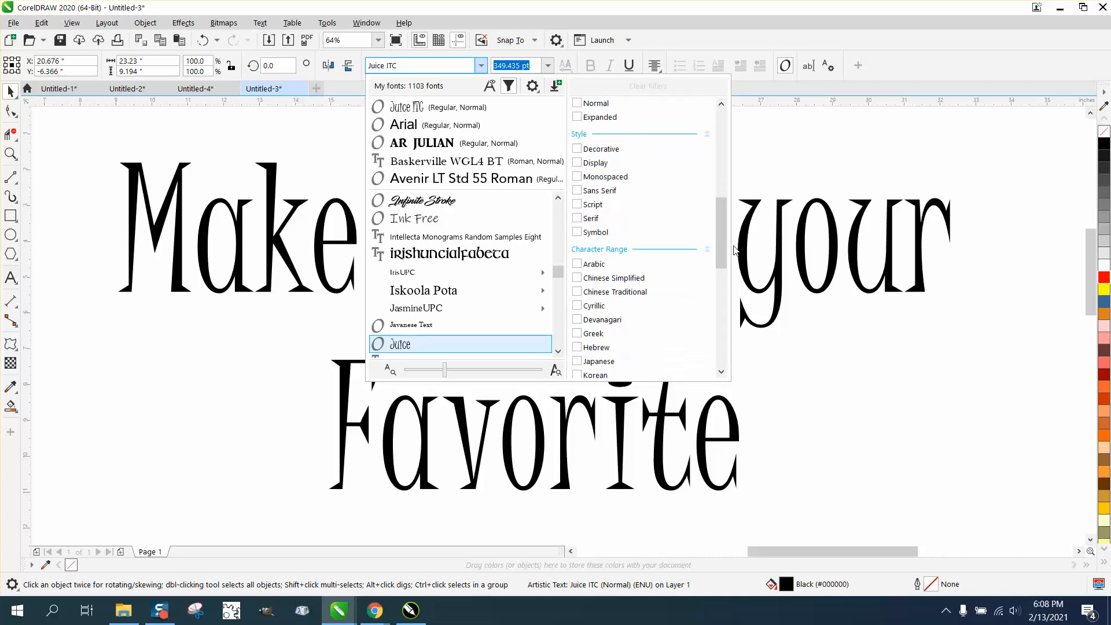
{"action": "left_click", "coordinate": [577, 231]}
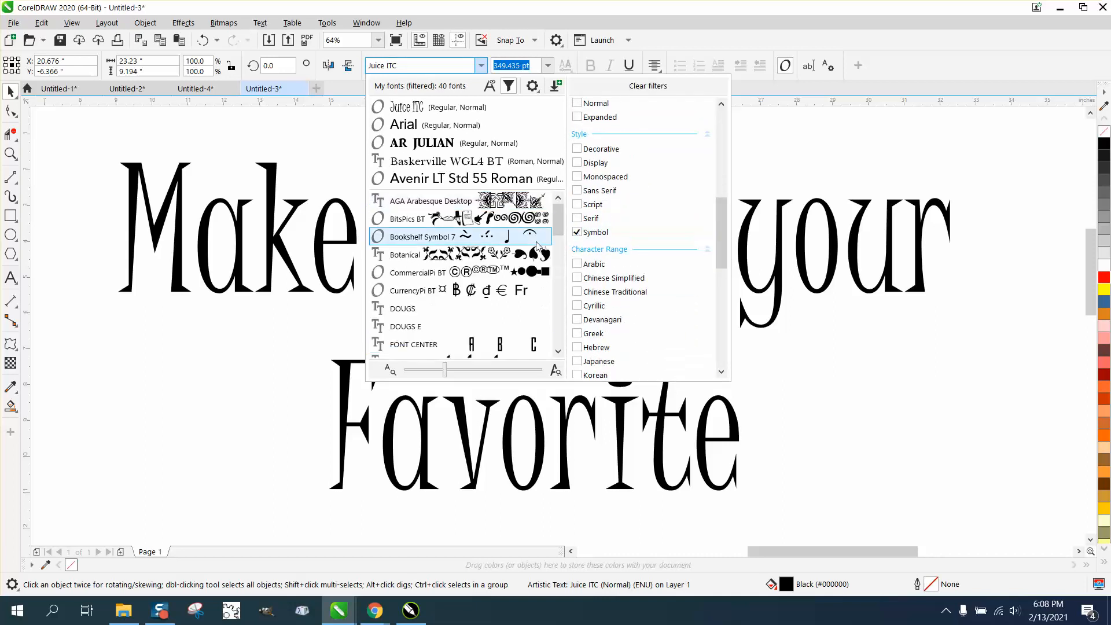
{"action": "left_click", "coordinate": [405, 255]}
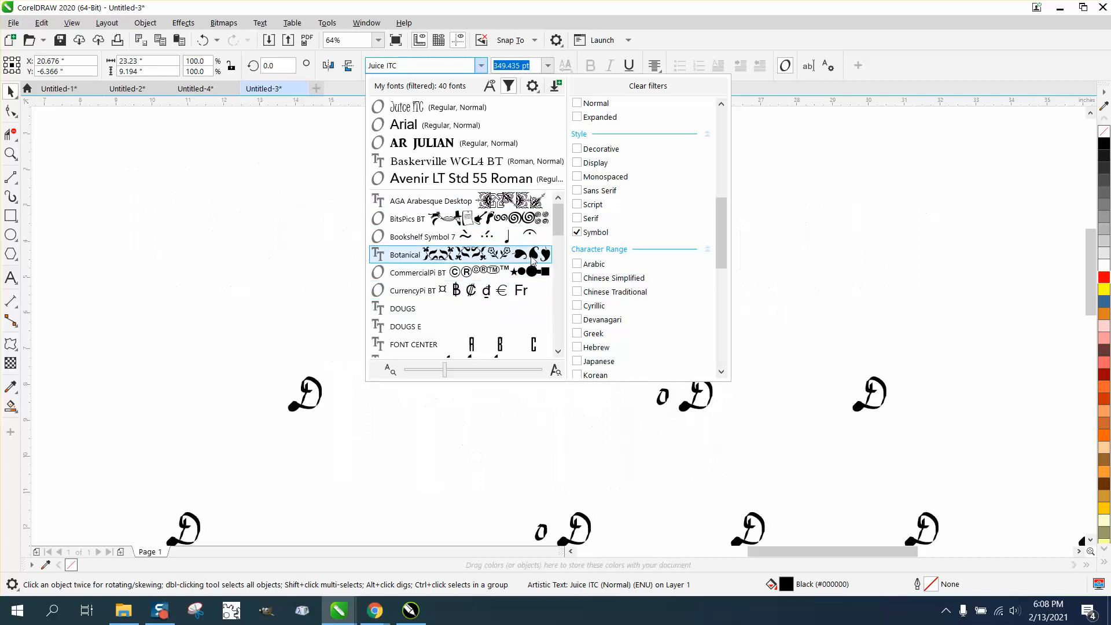
Step: Set the text in HolidayPi BT and bring the font list back up
{"action": "scroll", "scroll_direction": "down", "scroll_amount": 3}
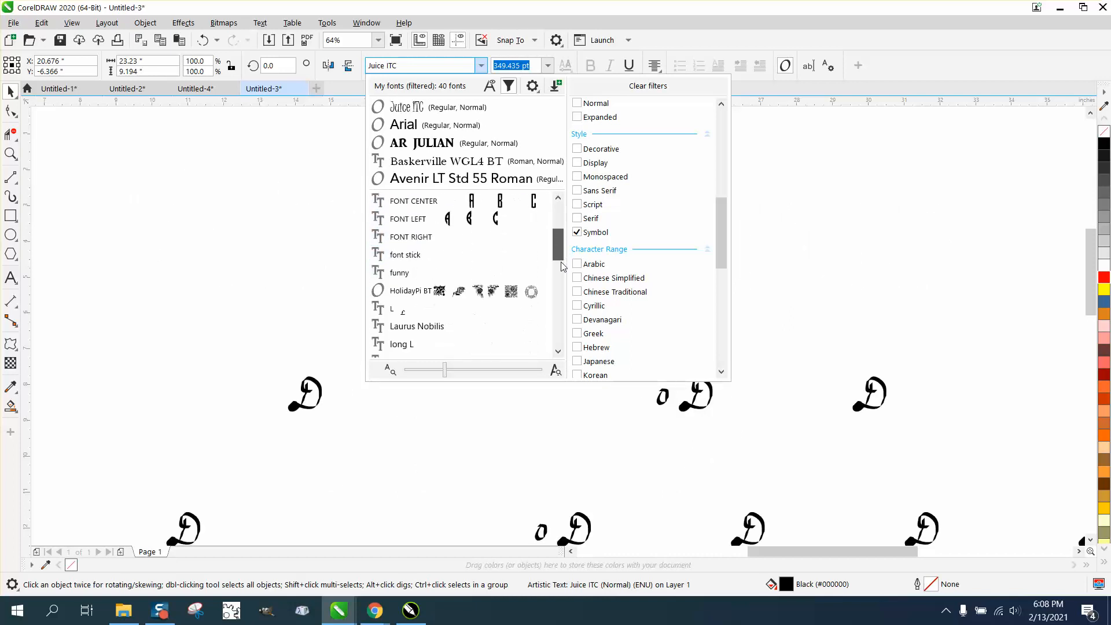
{"action": "scroll", "scroll_direction": "down", "scroll_amount": 3}
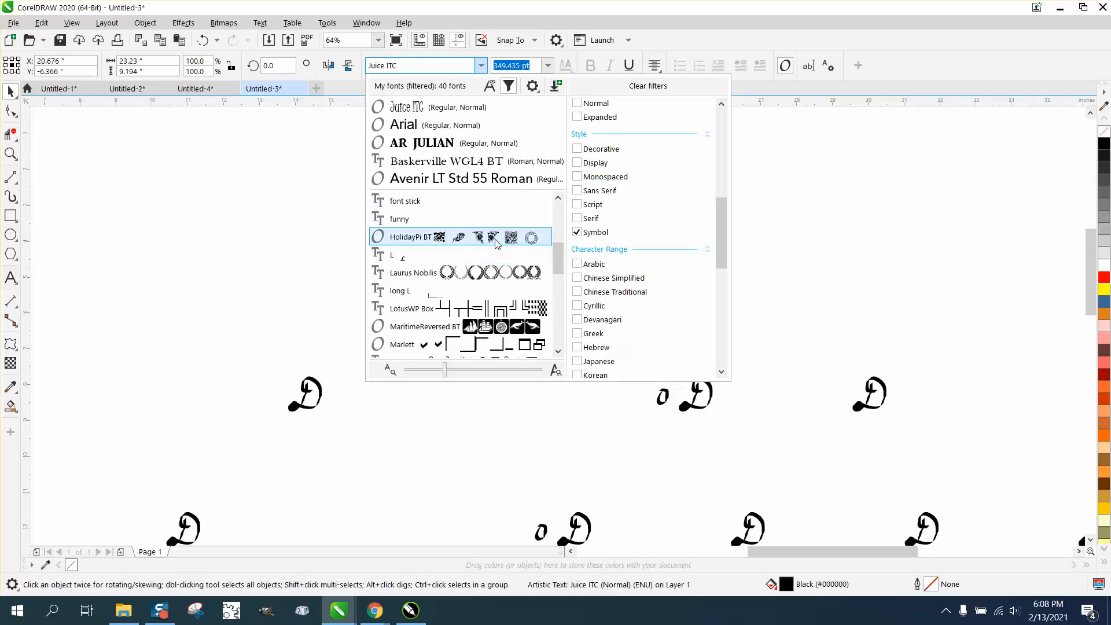
{"action": "left_click", "coordinate": [410, 237]}
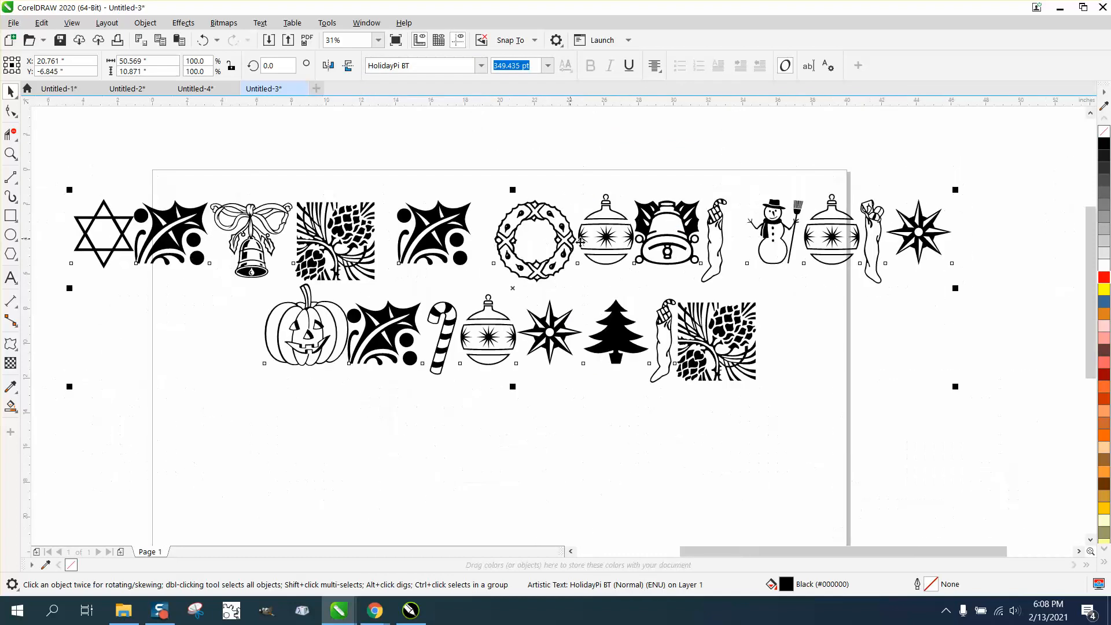
{"action": "mouse_move", "coordinate": [518, 133]}
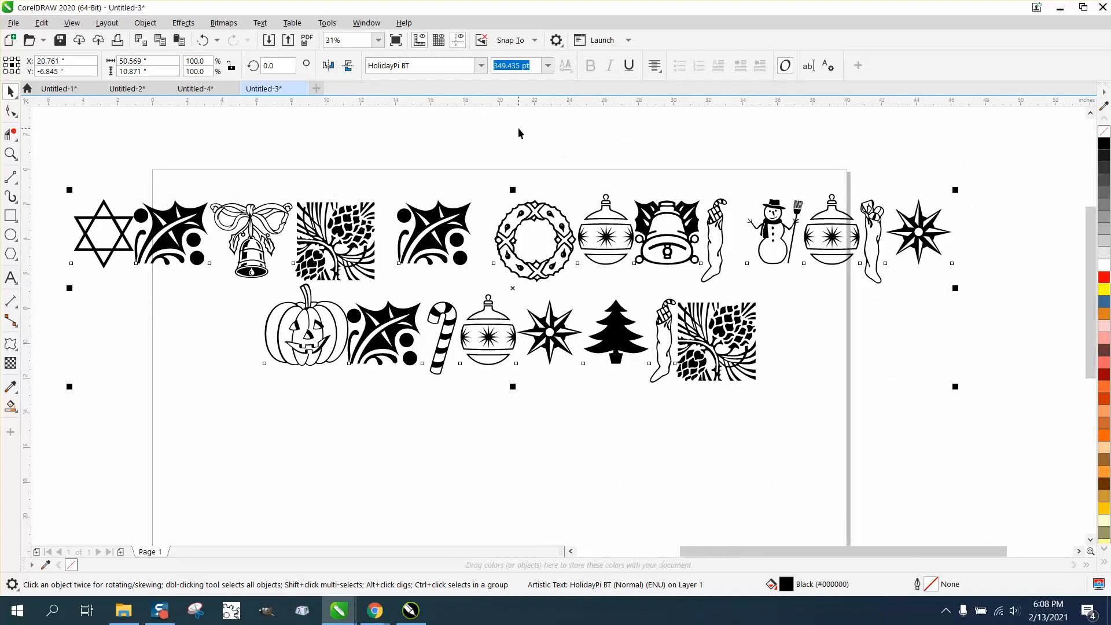
{"action": "left_click", "coordinate": [482, 66]}
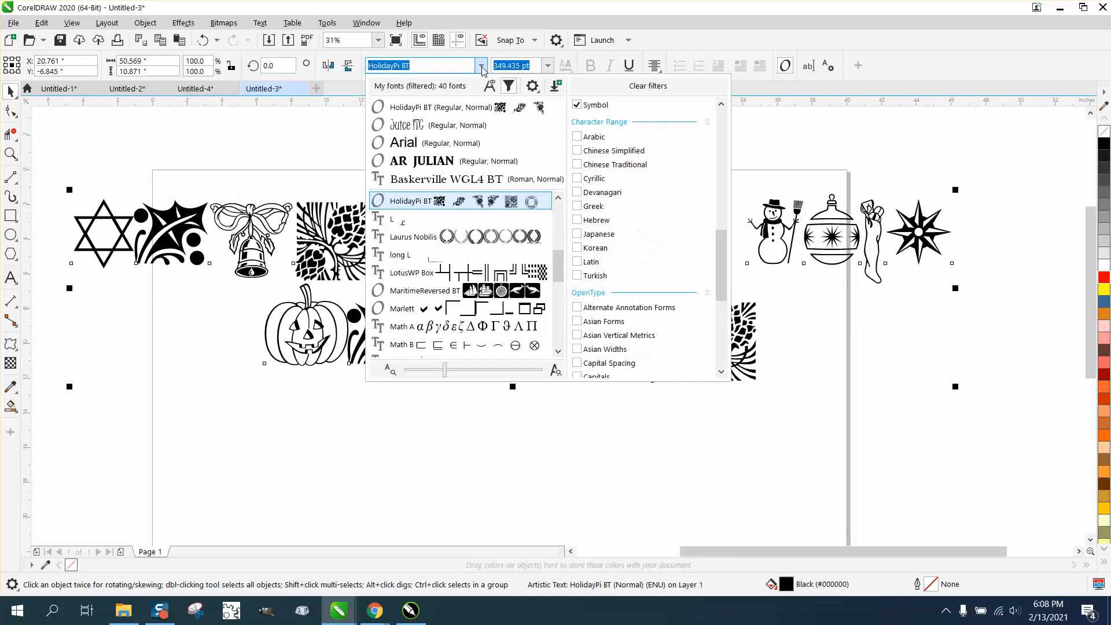
{"action": "mouse_move", "coordinate": [509, 85]}
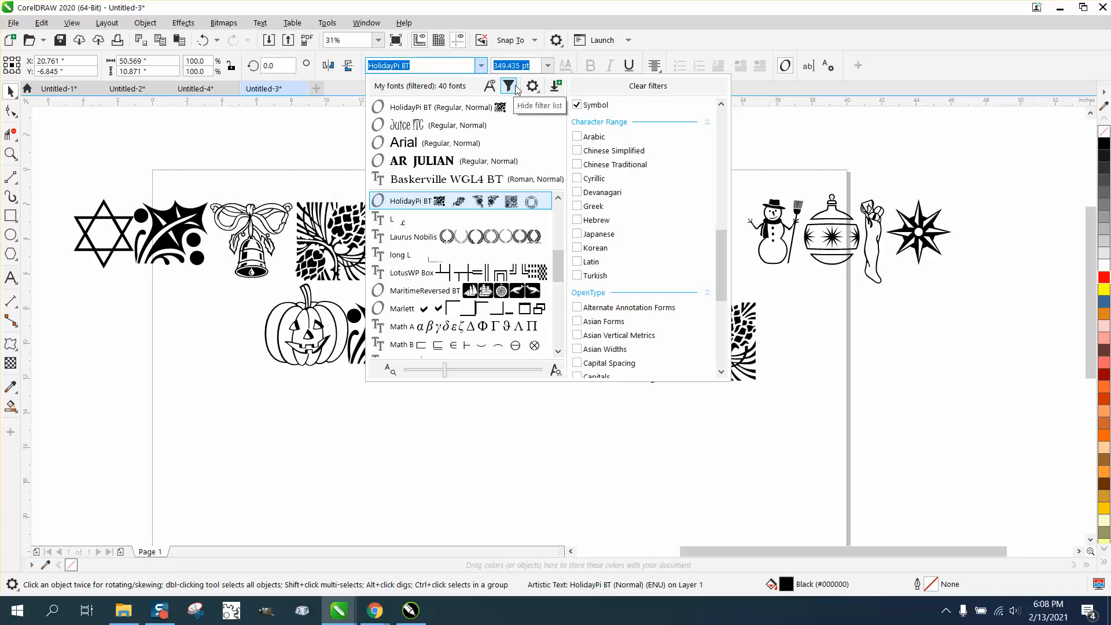
Step: Clear the Symbol filter, show Favorites fonts, and switch to the Zoom tool
{"action": "left_click", "coordinate": [577, 105]}
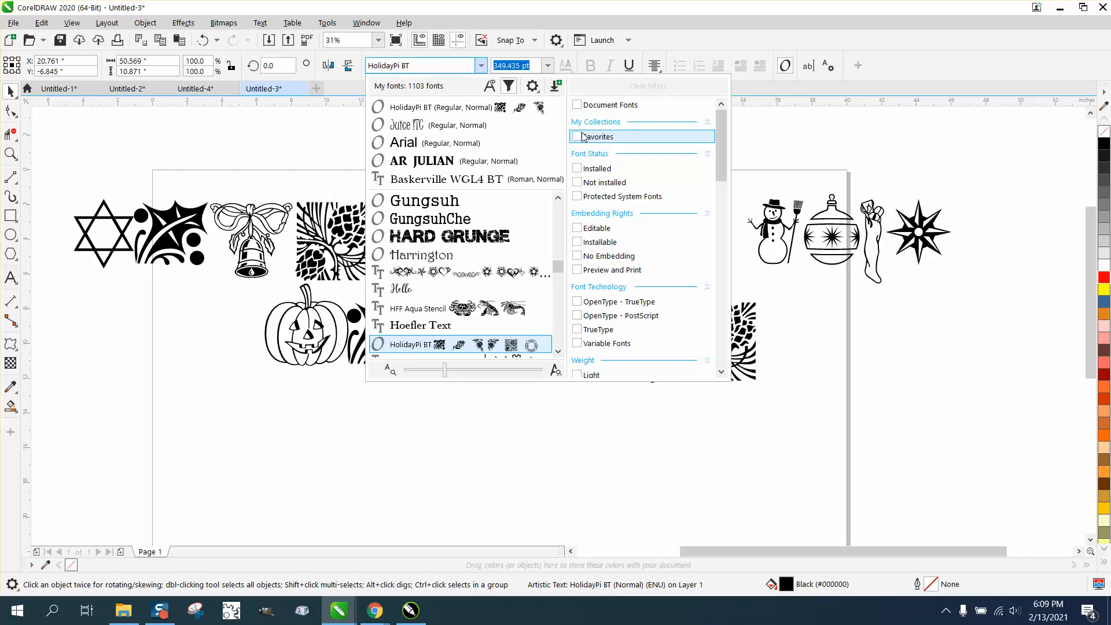
{"action": "left_click", "coordinate": [577, 136]}
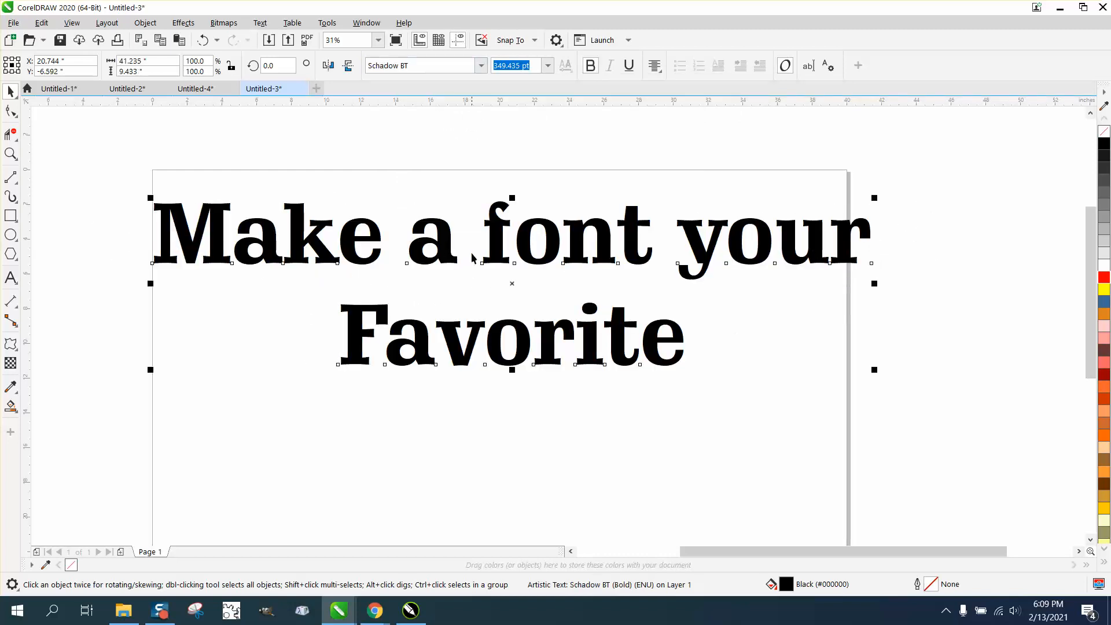
{"action": "left_click", "coordinate": [12, 154]}
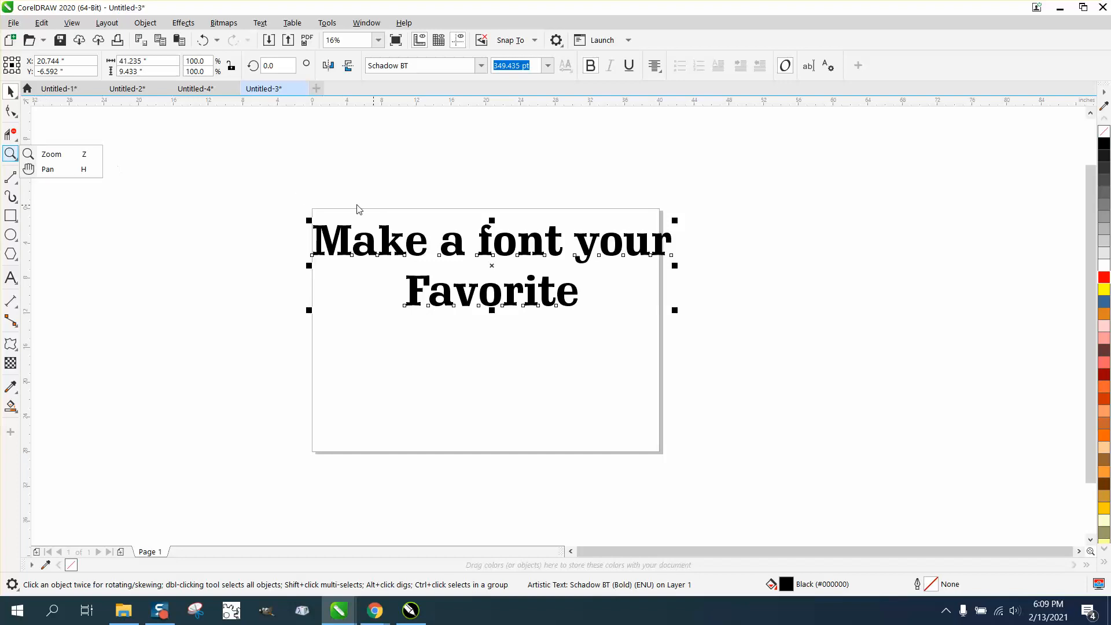
{"action": "left_click", "coordinate": [51, 154]}
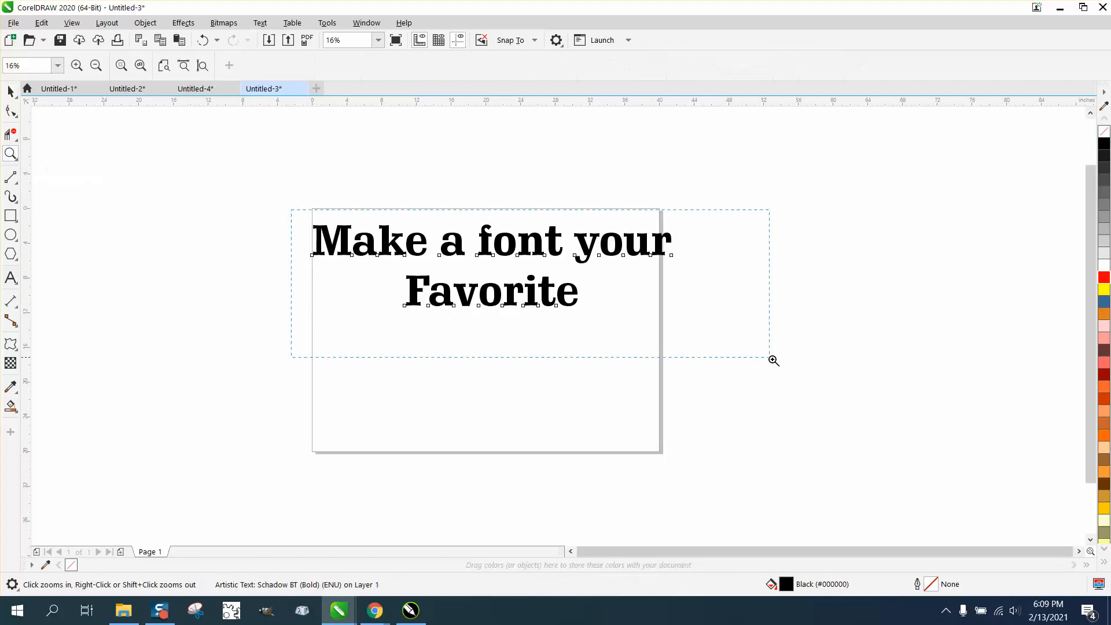